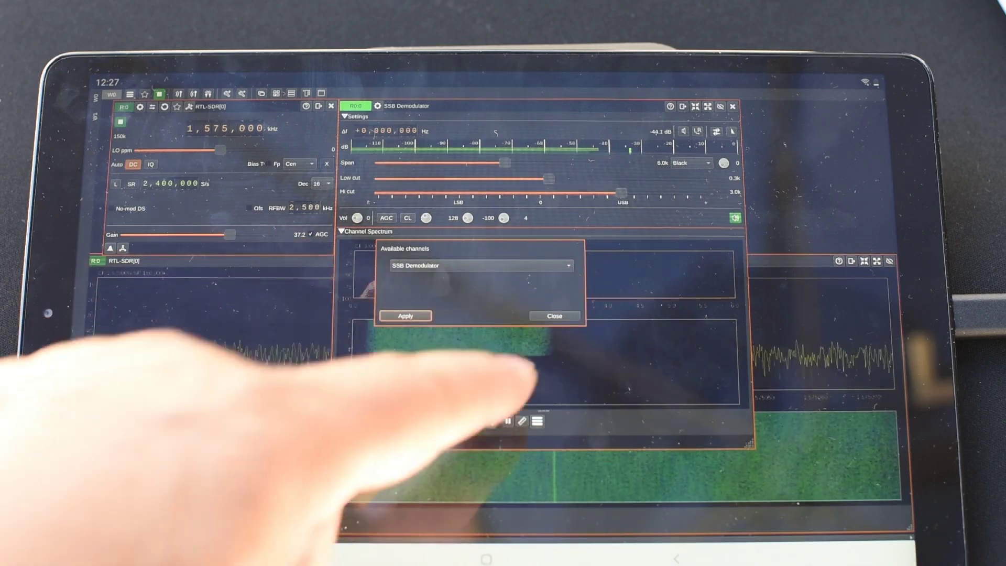
- Close the Available channels dialog to return to the SSB Demodulator window at 1,575,000 kHz
click(554, 315)
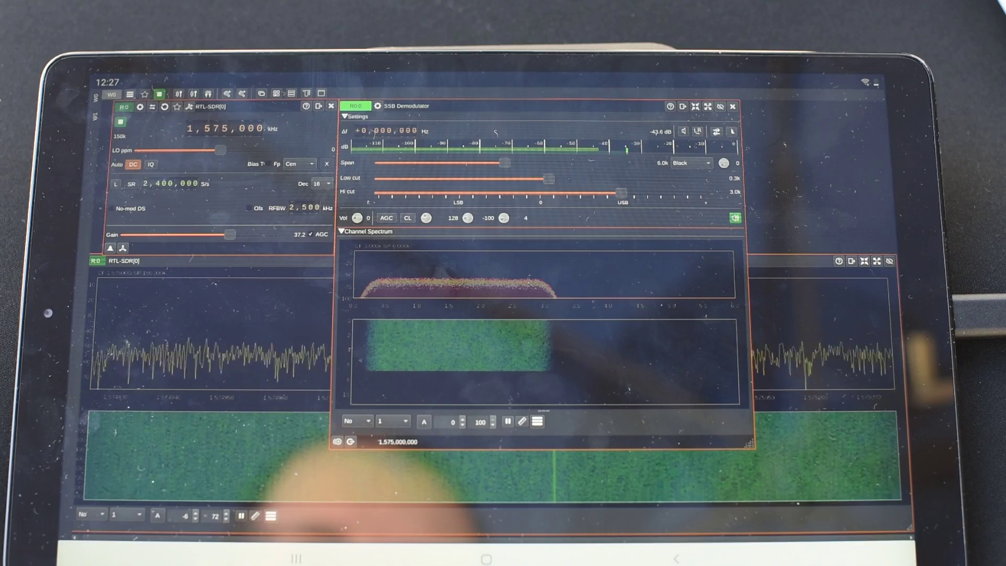